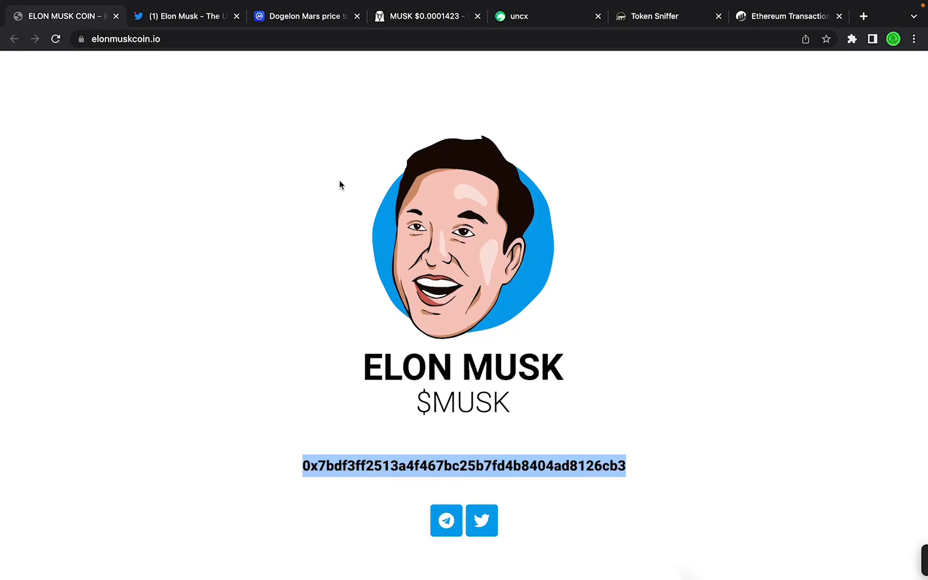
mouse_move(627, 384)
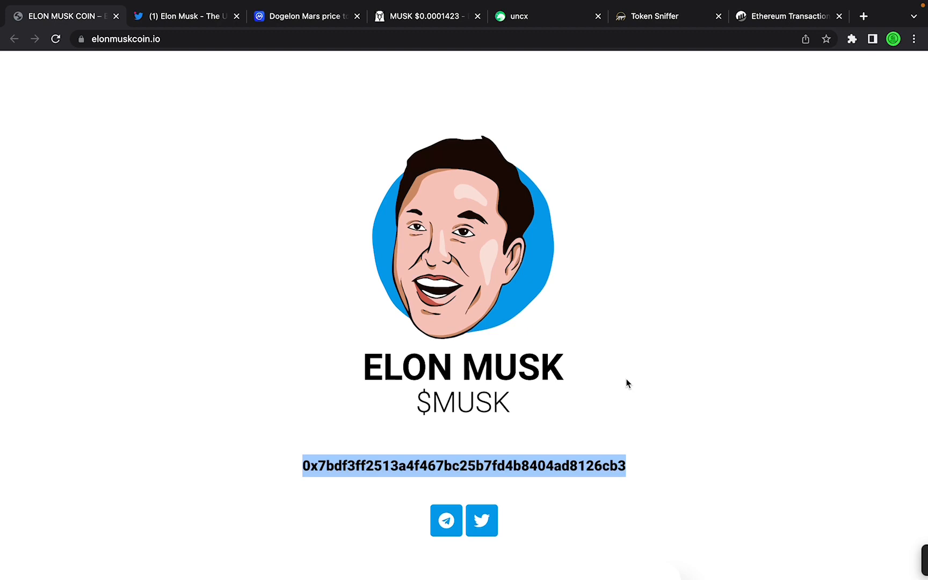
mouse_move(617, 344)
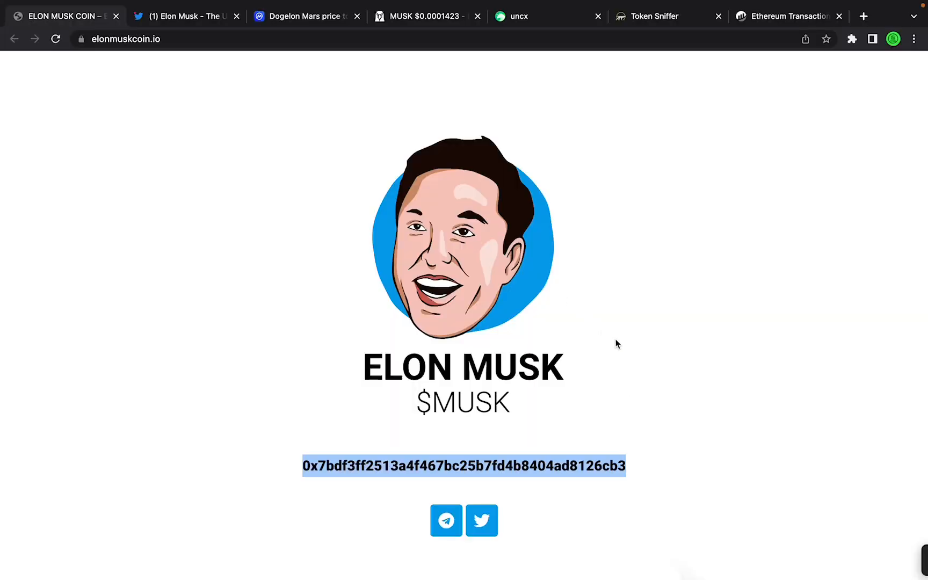
Step: Scroll down the $MUSK homepage past the Elon tweet to 'The Ultimate Meme' section
scroll(down, 3)
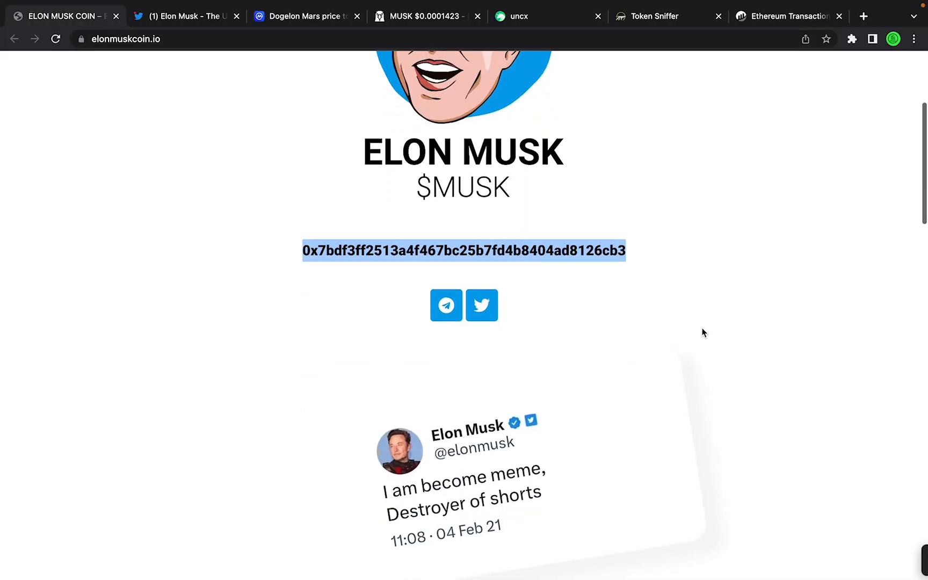
scroll(down, 3)
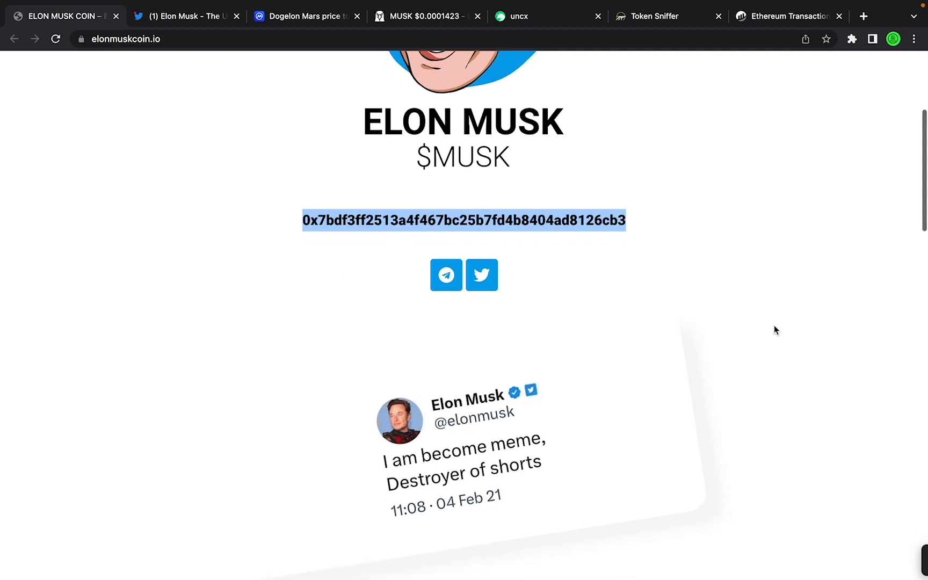
scroll(down, 3)
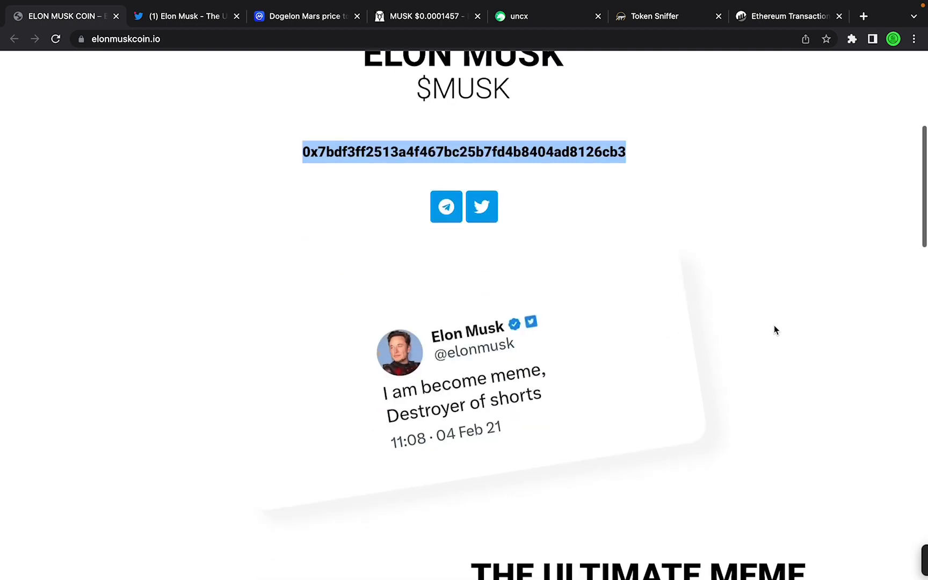
scroll(down, 3)
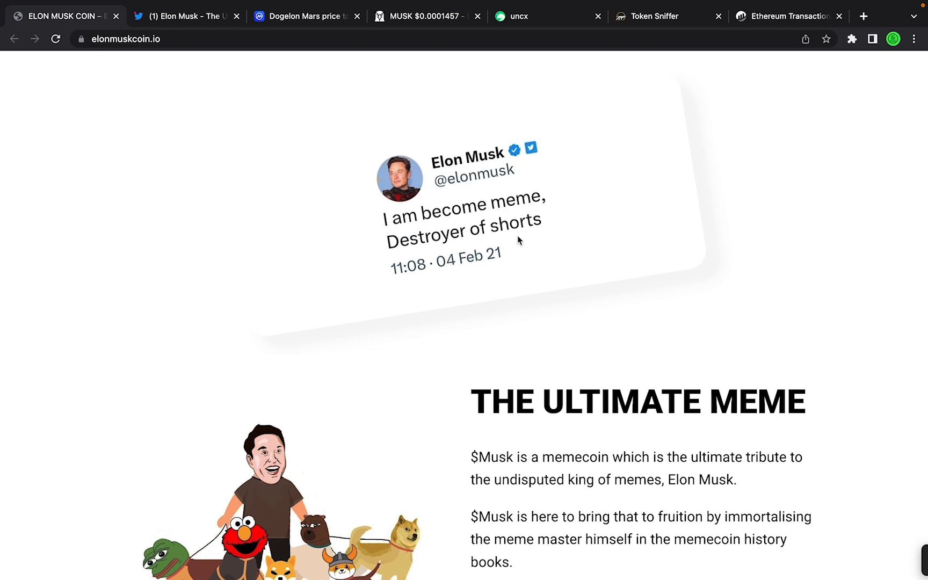
scroll(down, 3)
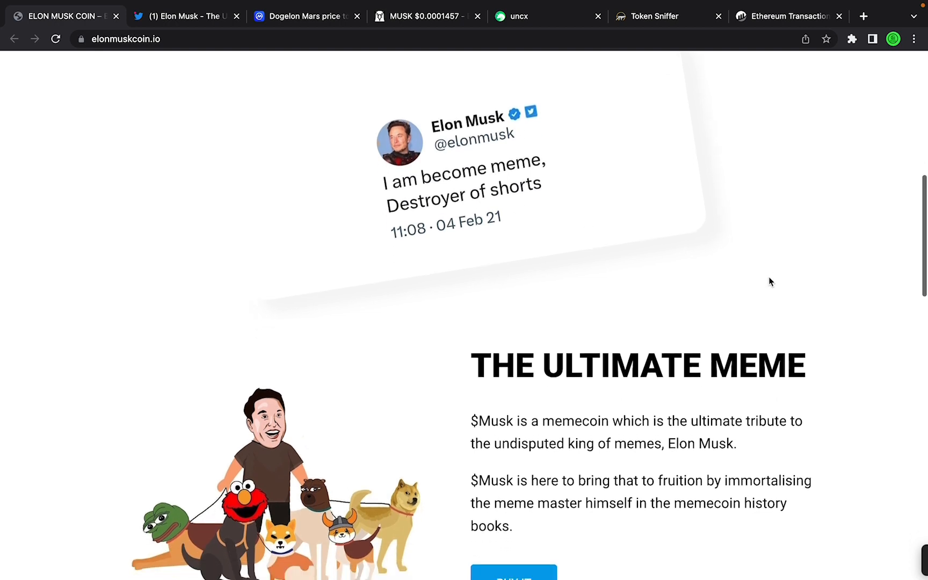
scroll(down, 3)
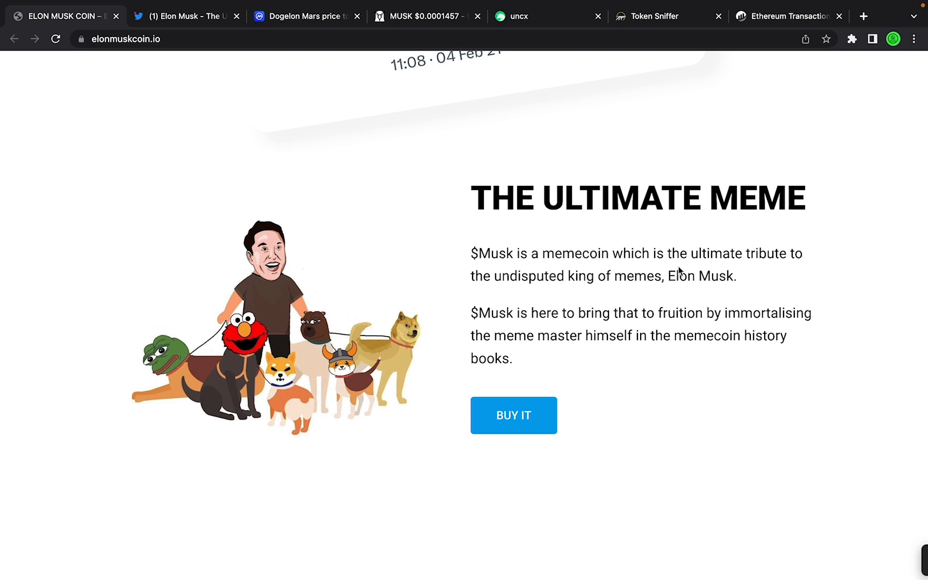
mouse_move(597, 290)
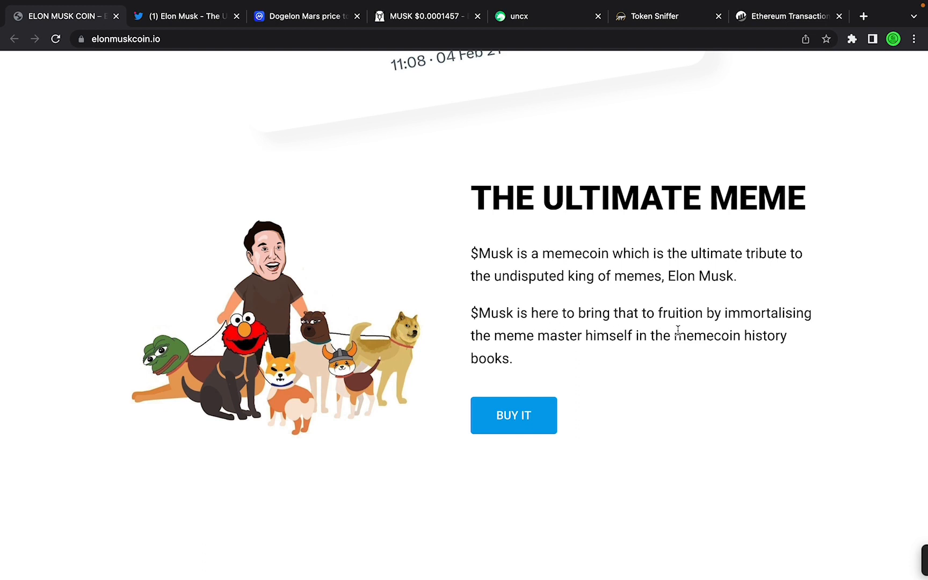
mouse_move(567, 370)
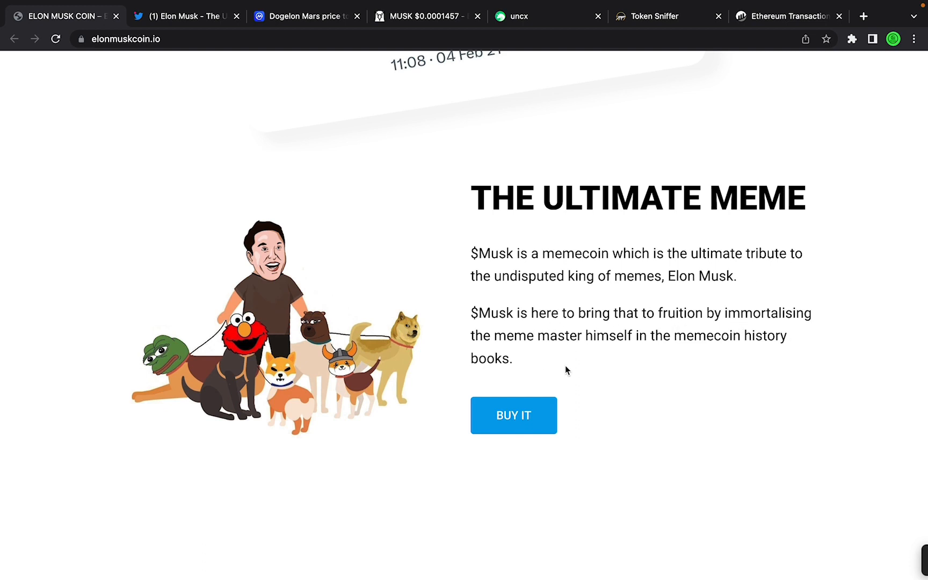
mouse_move(755, 364)
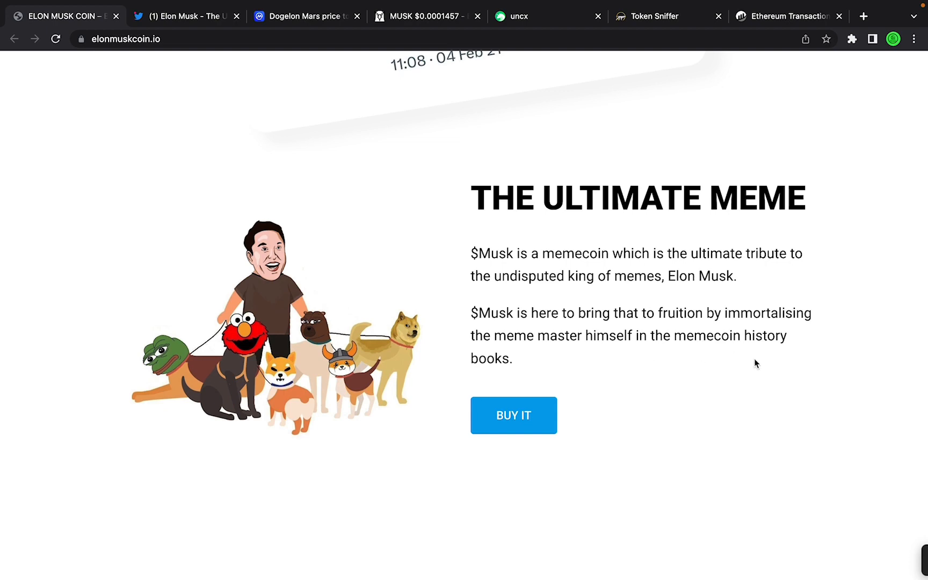
Step: Scroll to Tokenomics: 0% tax, 10B supply, 10% locked for CEXs
scroll(down, 3)
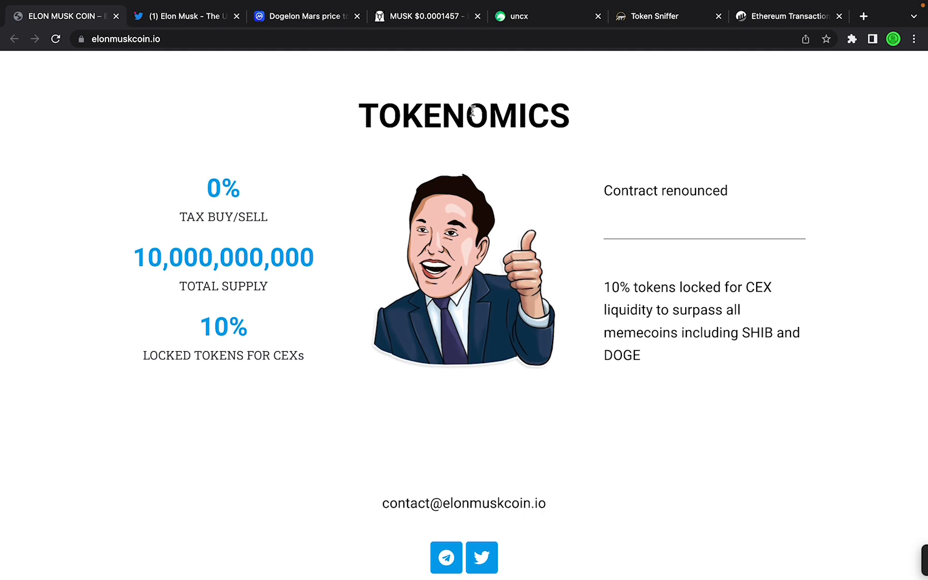
mouse_move(279, 271)
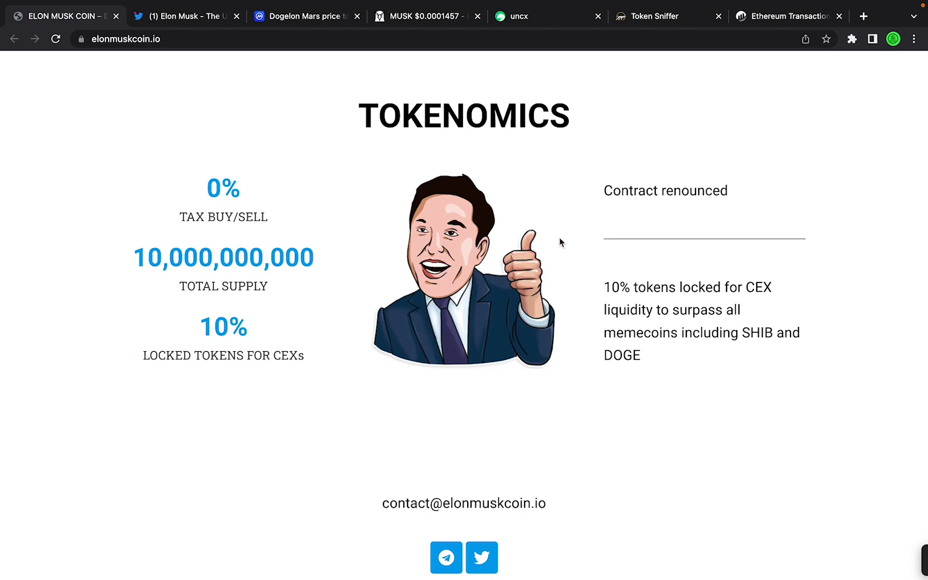
mouse_move(662, 266)
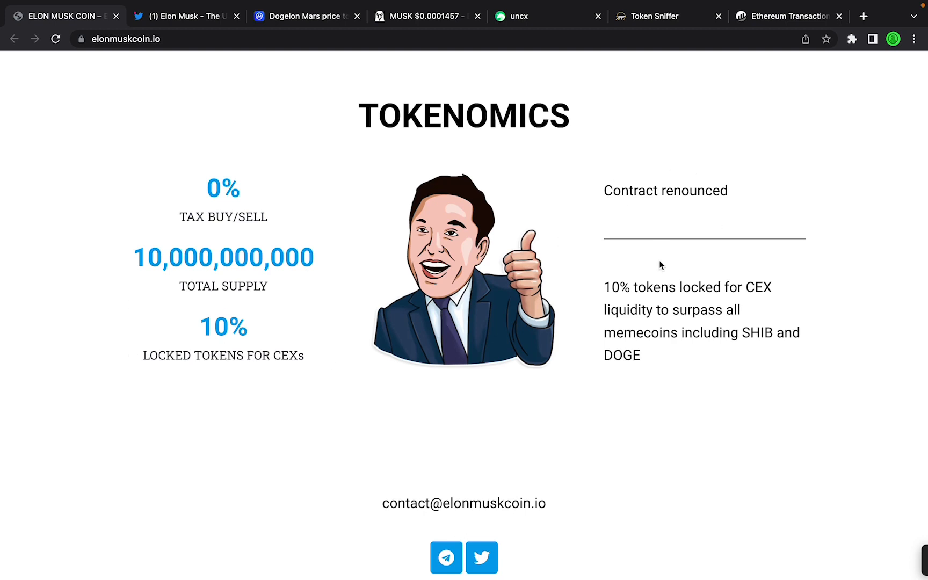
Step: Switch to the Etherscan tab showing the renounceOwnership() transaction with 0 ETH value
click(787, 16)
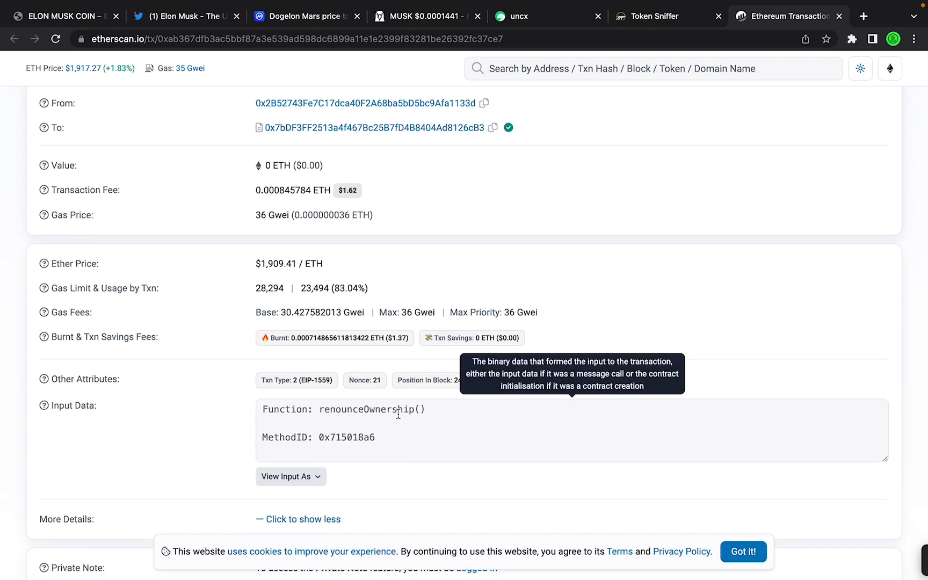
mouse_move(673, 87)
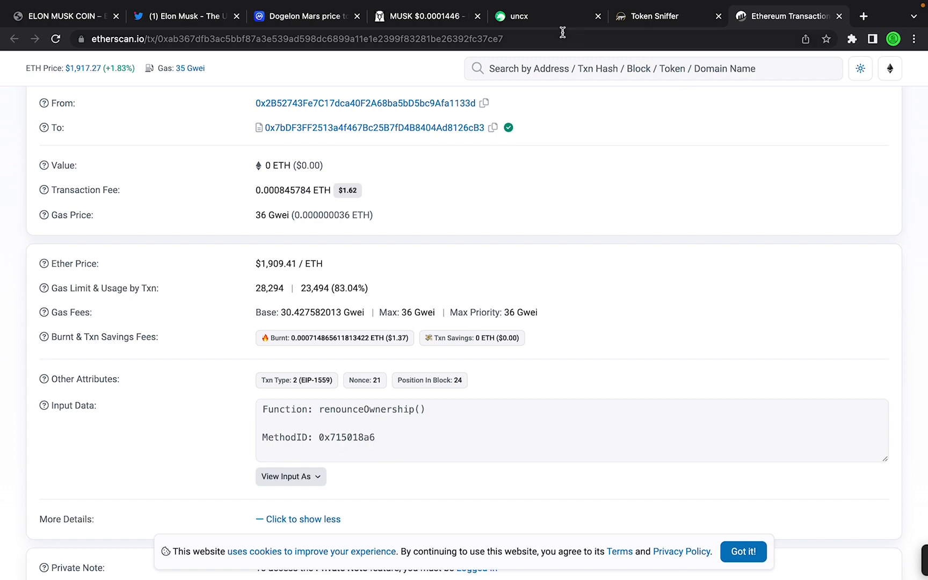
Step: Review Token Sniffer's MUSK report: 77/100 score, sellable, 0% buy/sell fees
click(668, 16)
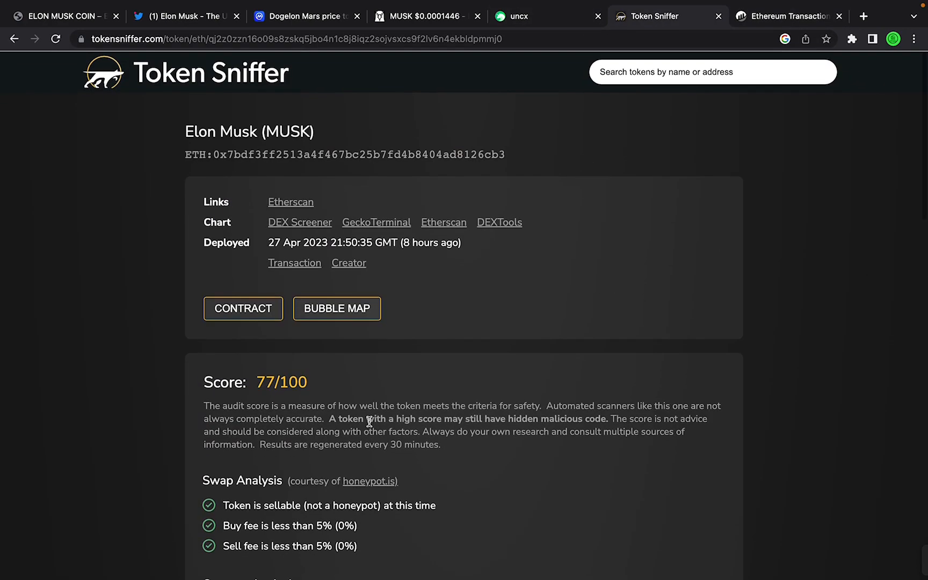
scroll(down, 3)
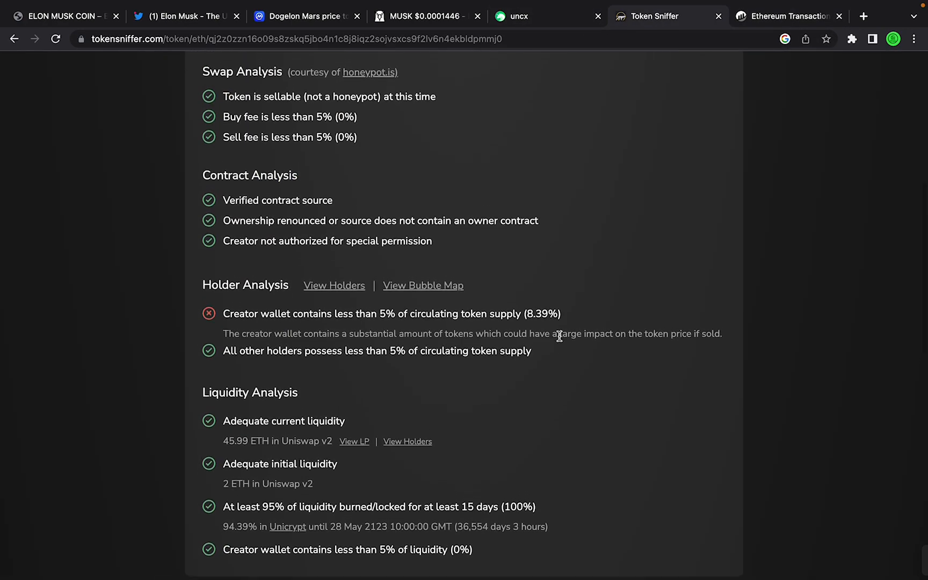
mouse_move(232, 330)
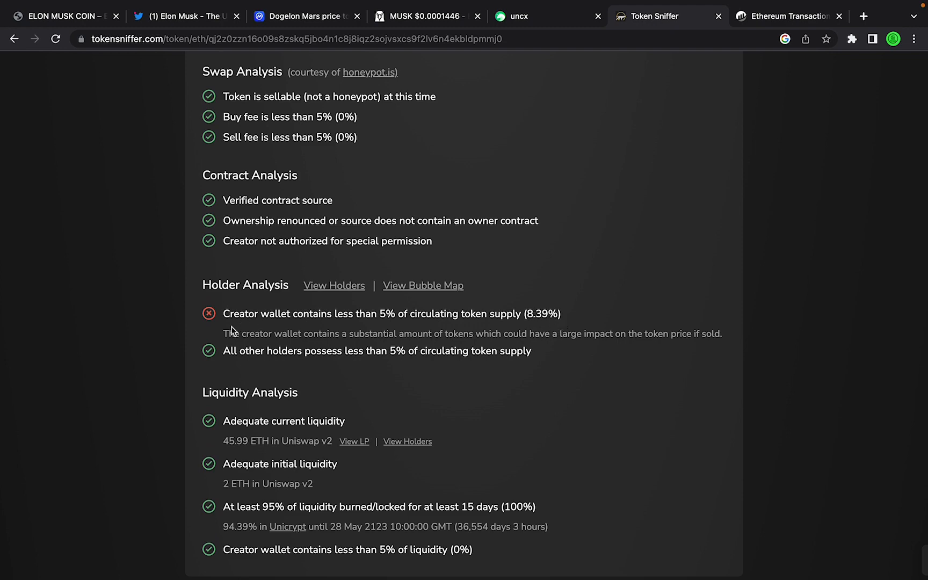
mouse_move(492, 222)
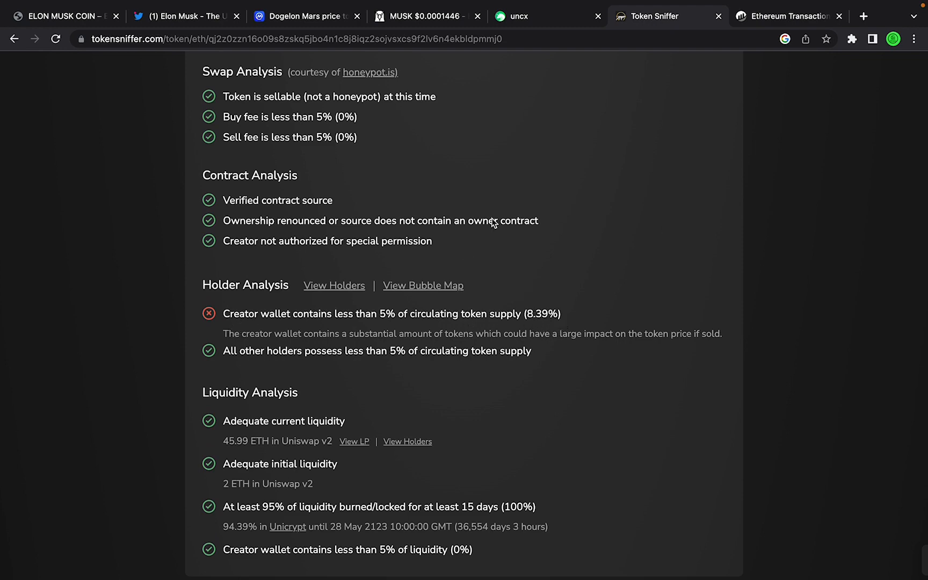
scroll(up, 3)
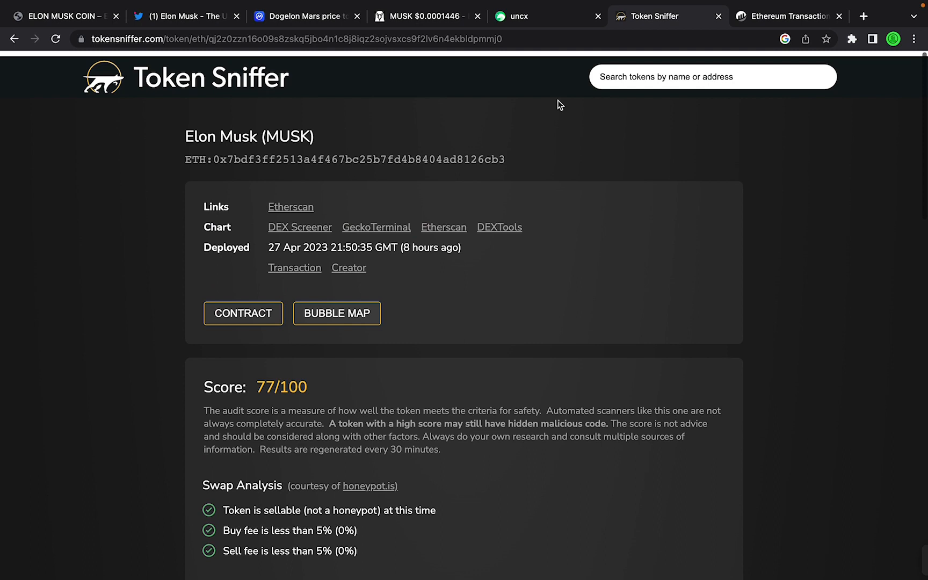
Step: Switch to UNCX showing 99.65M MUSK locked and 94.3% of MUSK/ETH liquidity locked
click(527, 17)
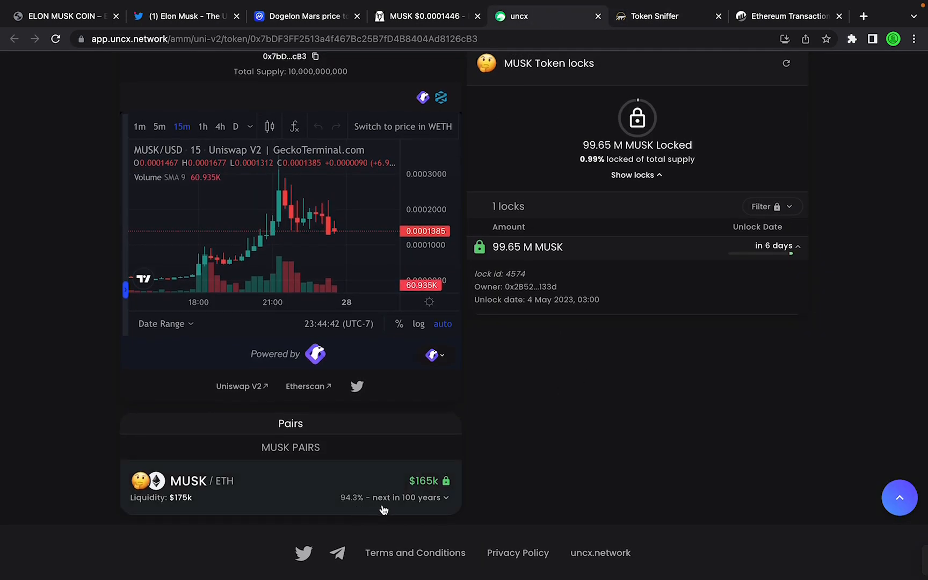
mouse_move(596, 456)
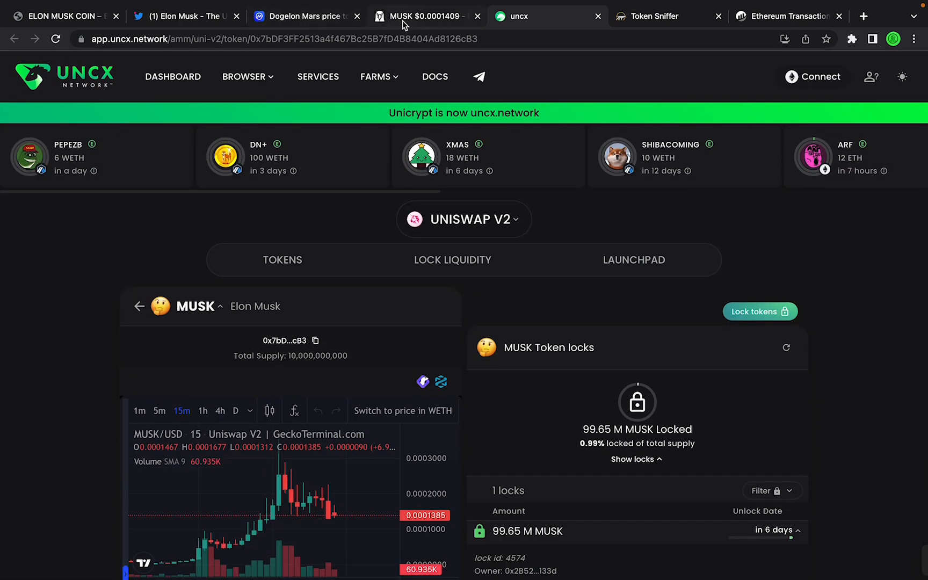
Step: Switch to DEX Screener's MUSK/WETH pair: $0.0001427 price, $158K liquidity, $1.4M market cap
click(425, 16)
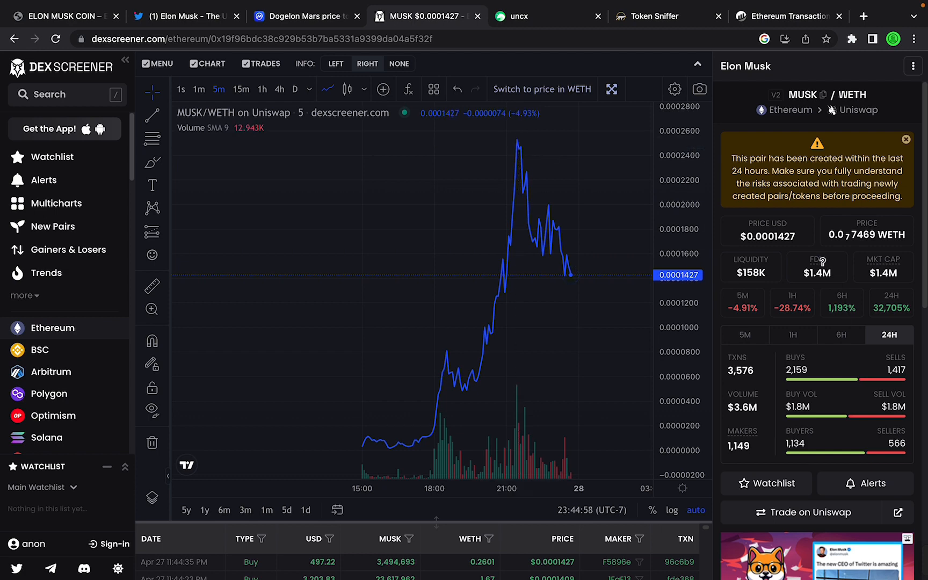
mouse_move(518, 289)
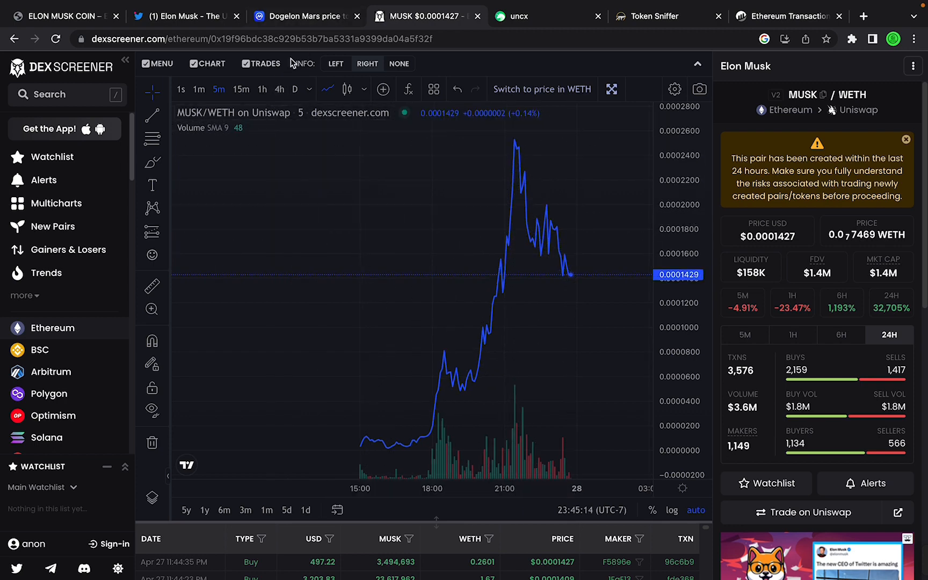
mouse_move(307, 16)
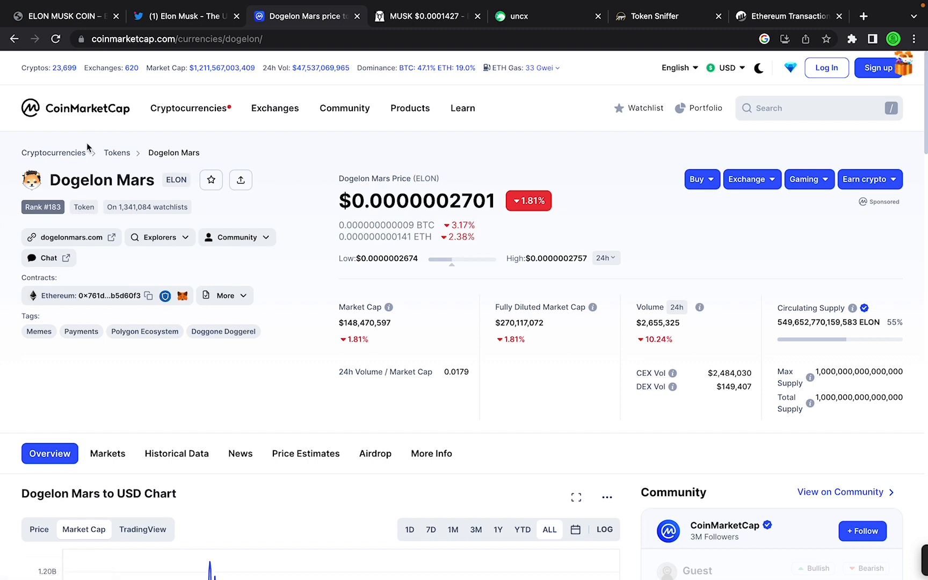
mouse_move(169, 203)
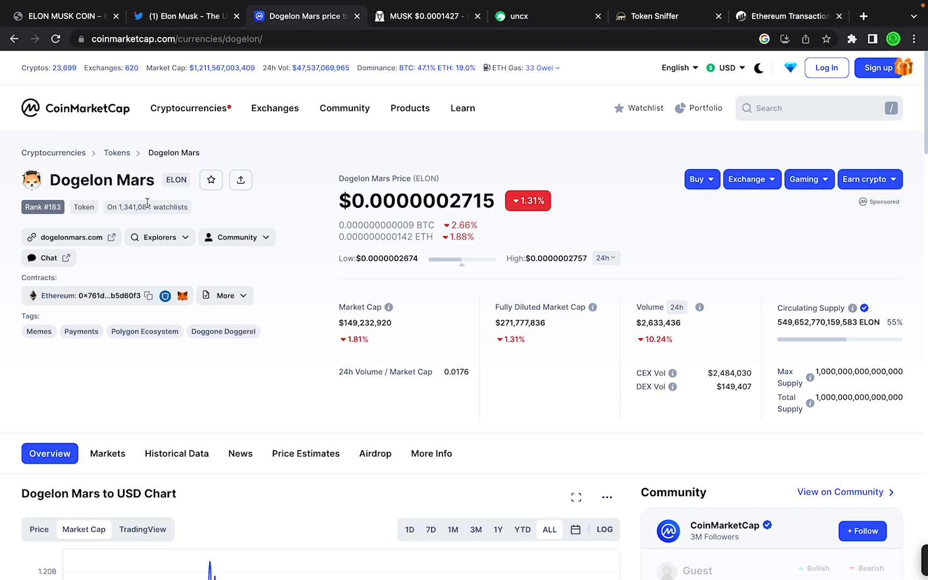
Step: Check Dogelon Mars's $1.27B peak on CoinMarketCap, glance at Twitter, then return to the coin's website
scroll(down, 3)
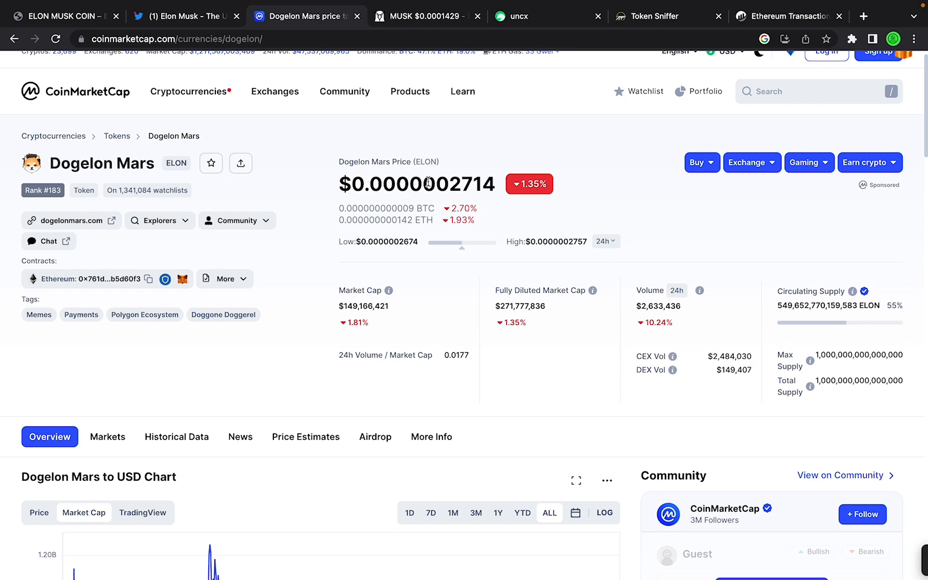
click(59, 16)
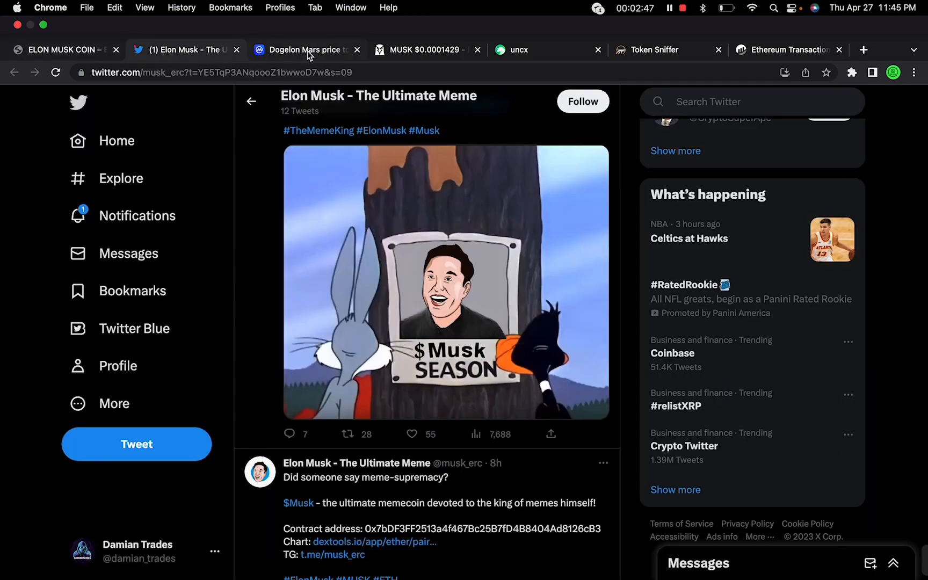
click(303, 49)
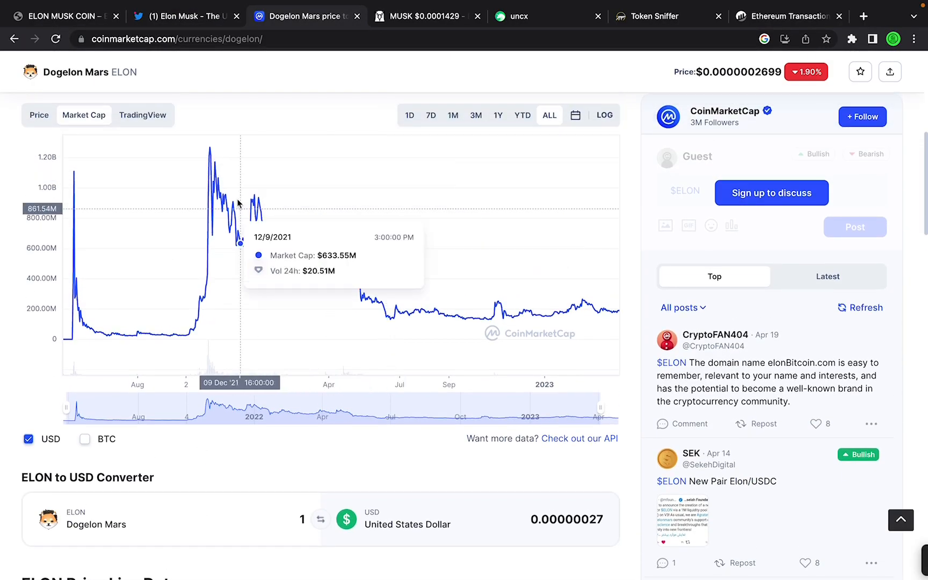
mouse_move(210, 146)
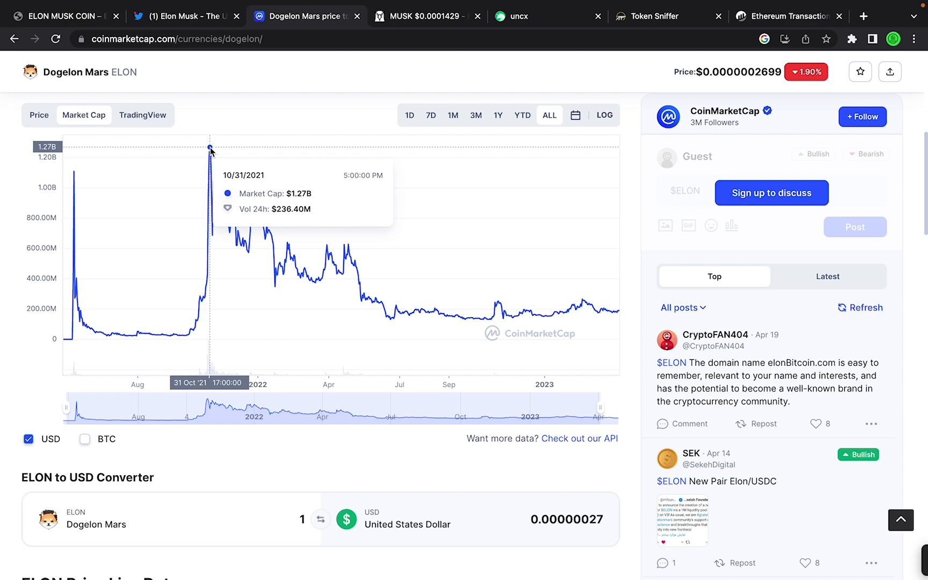
click(59, 16)
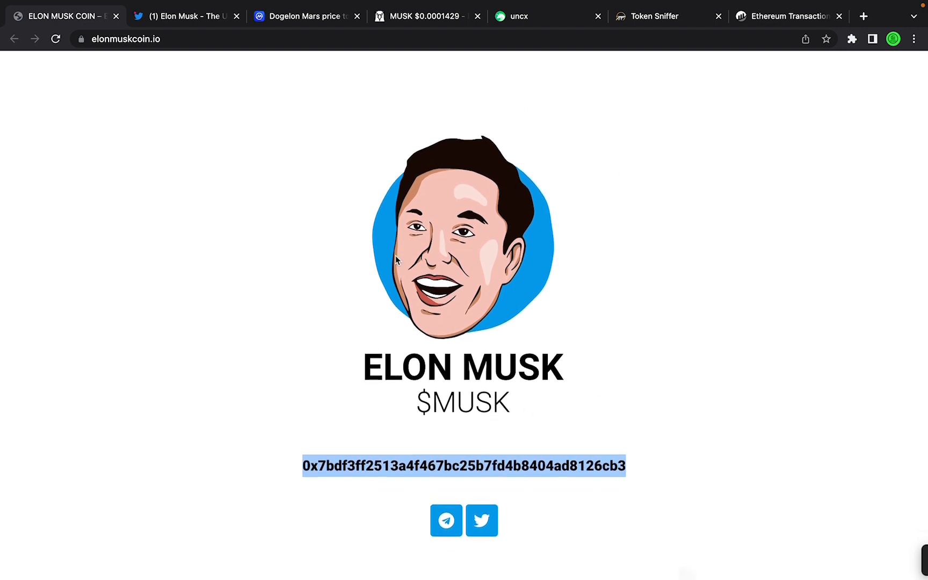
mouse_move(591, 165)
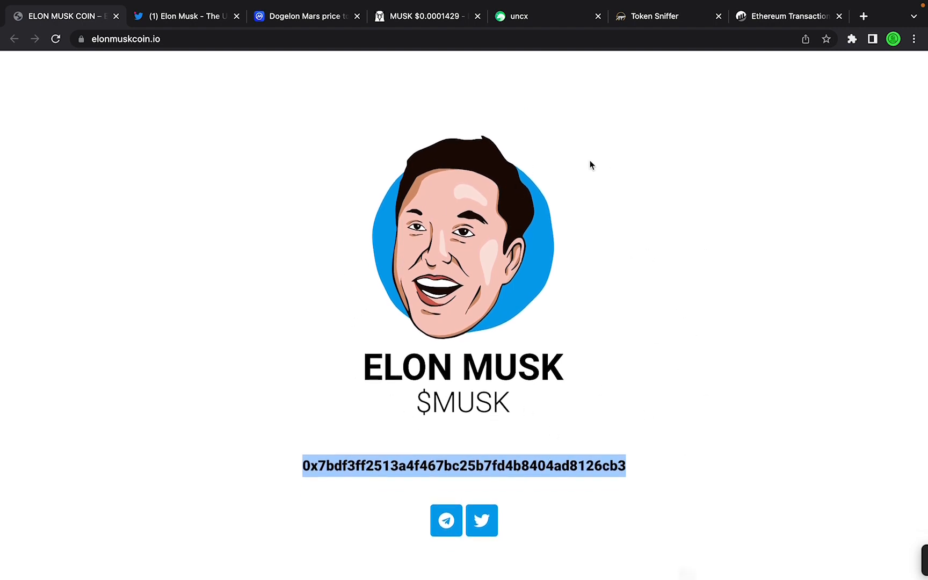
mouse_move(627, 237)
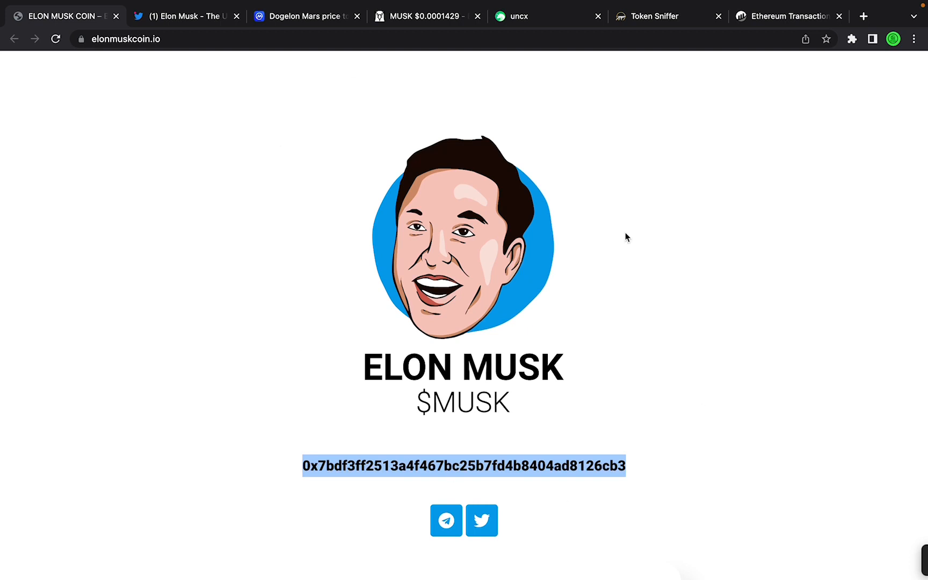
mouse_move(645, 306)
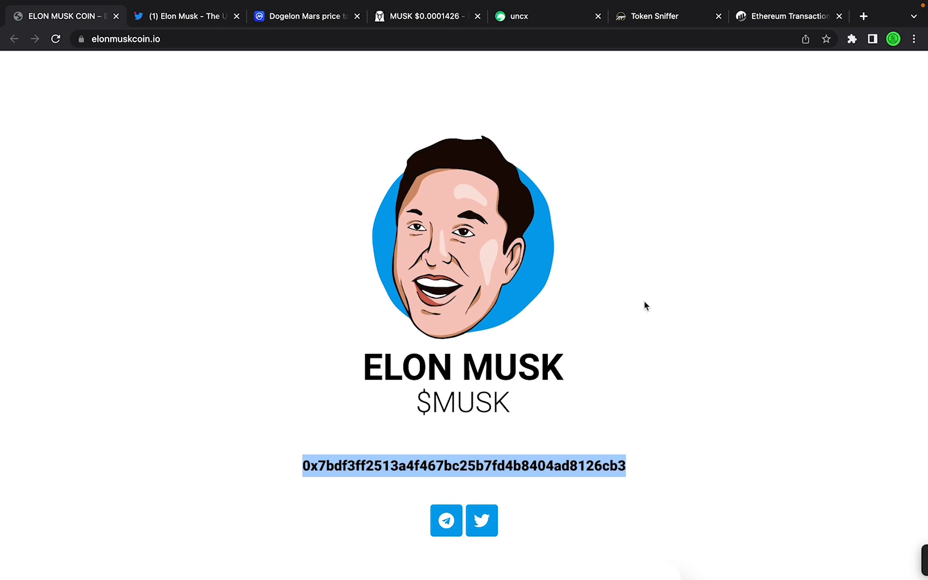
mouse_move(536, 214)
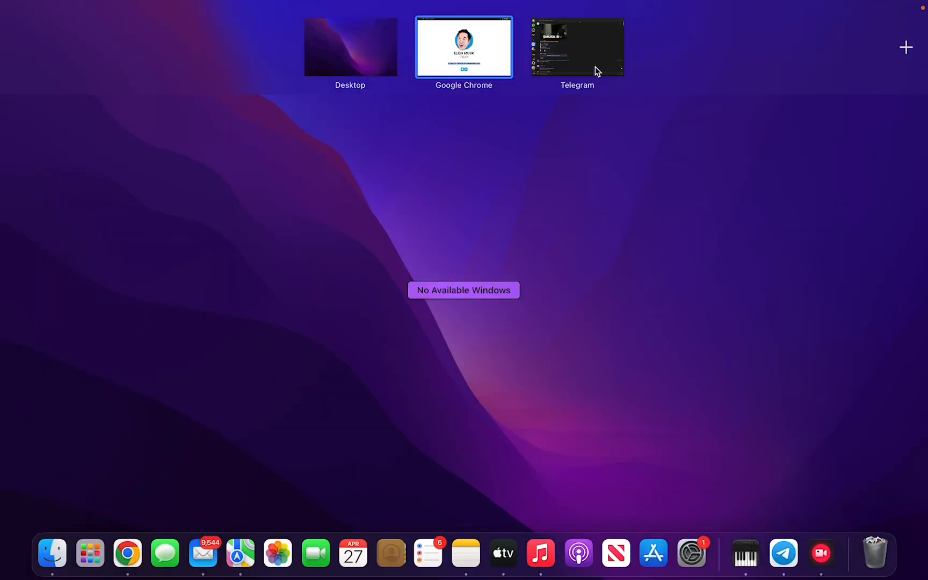
Step: Bring up Telegram and scroll the 'Elon Musk - $MUSK' group's buy and whale alerts
click(576, 46)
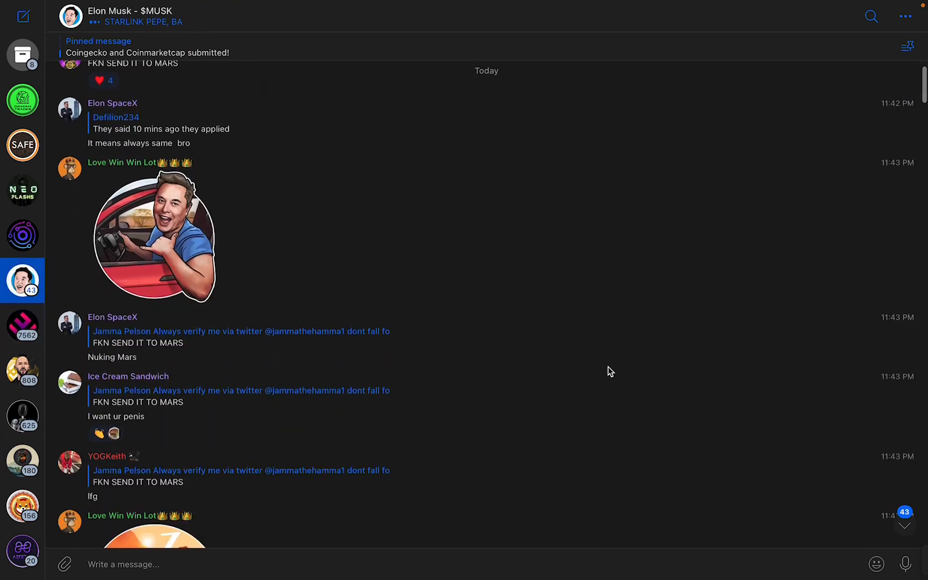
scroll(down, 3)
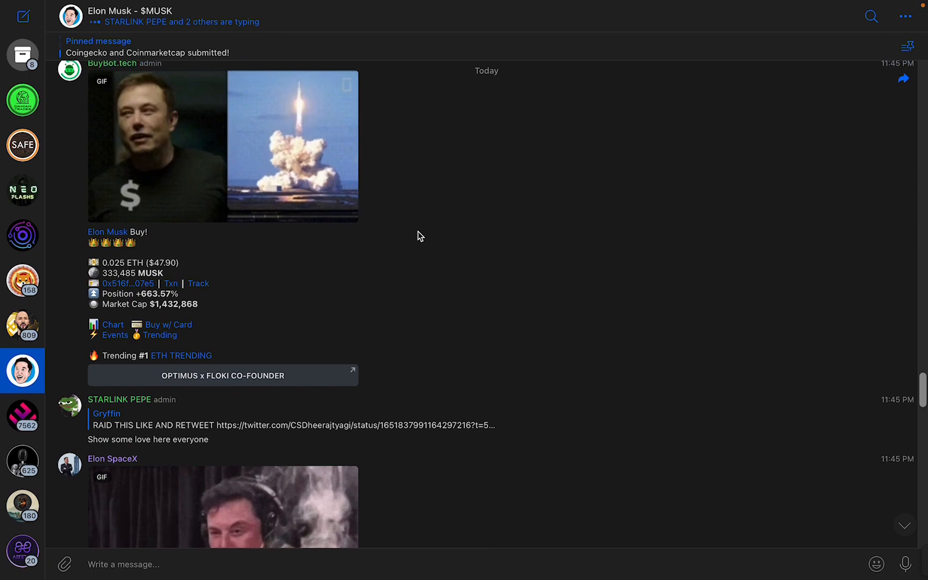
scroll(down, 3)
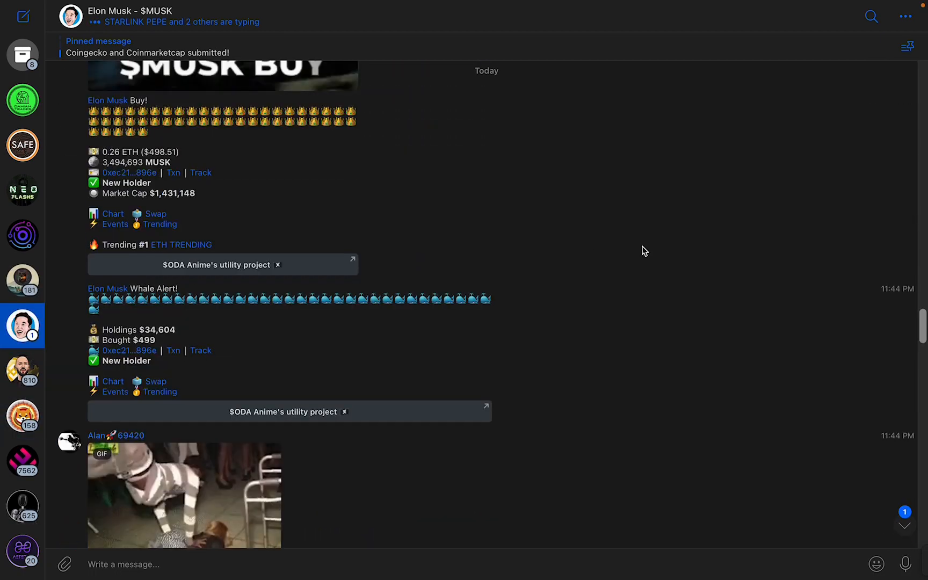
scroll(down, 3)
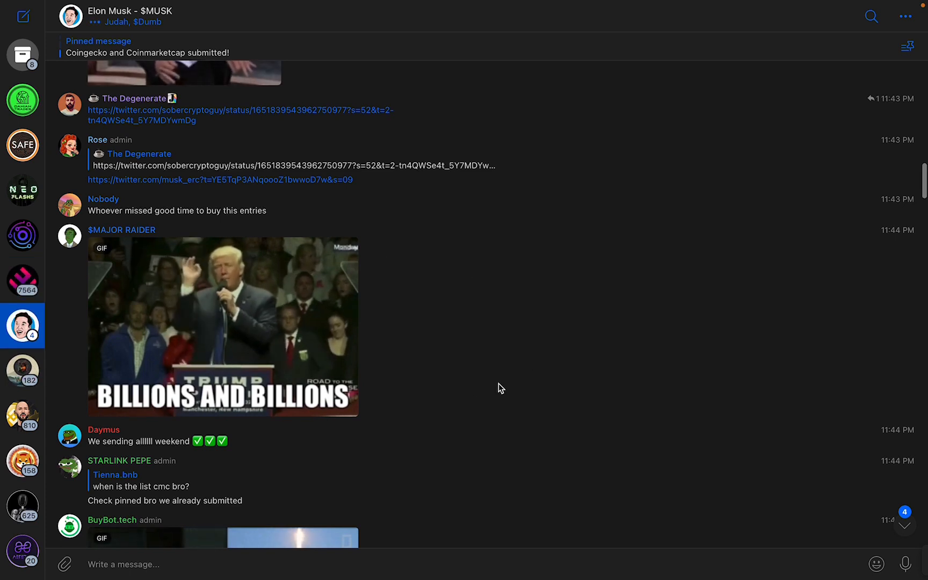
mouse_move(567, 263)
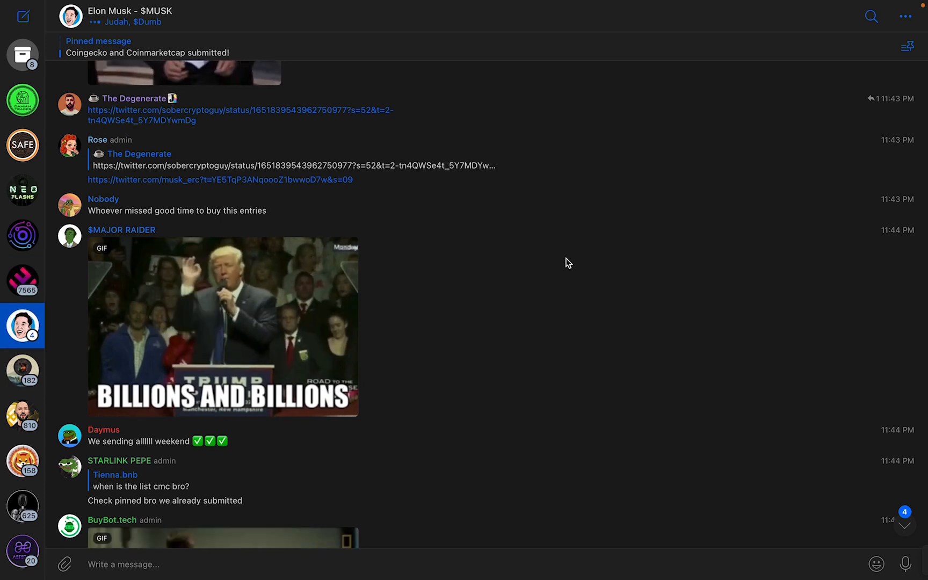